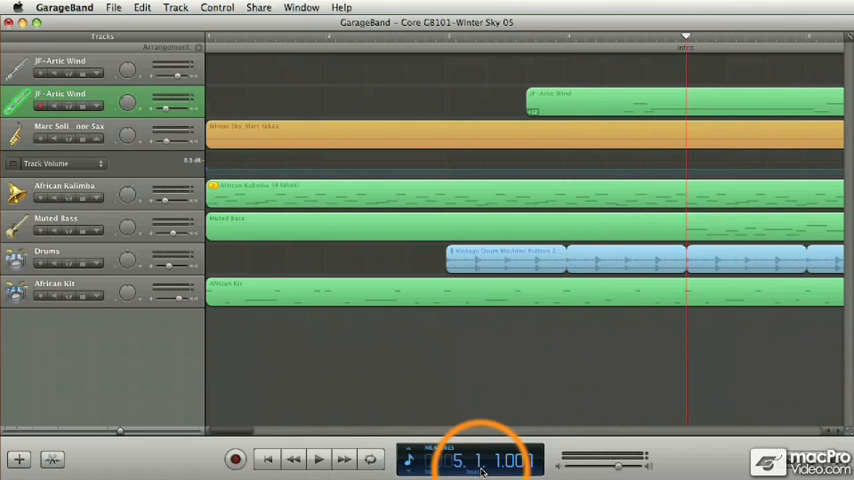
# Step the playhead back two bars, from bar 5 to bar 3
pyautogui.press('Left')
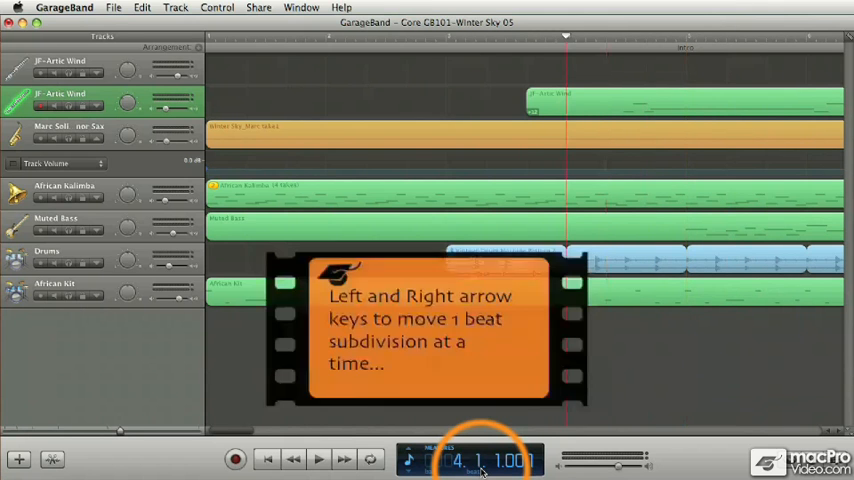
pyautogui.press('Left')
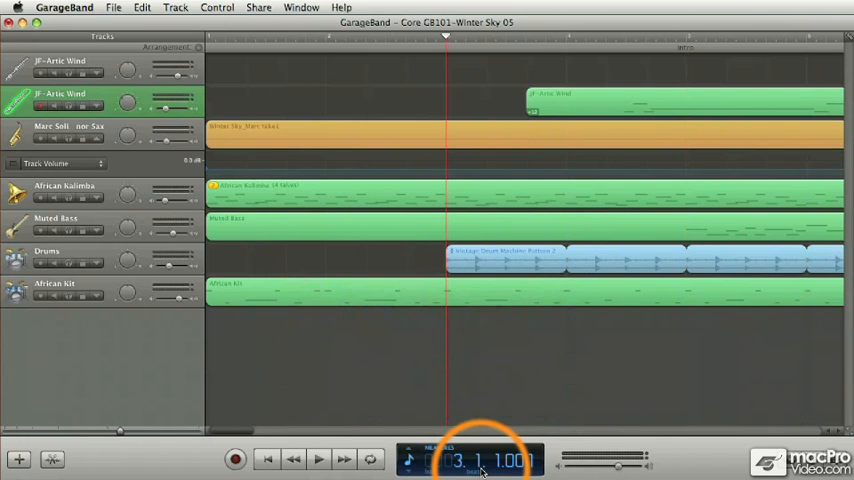
pyautogui.moveTo(844, 440)
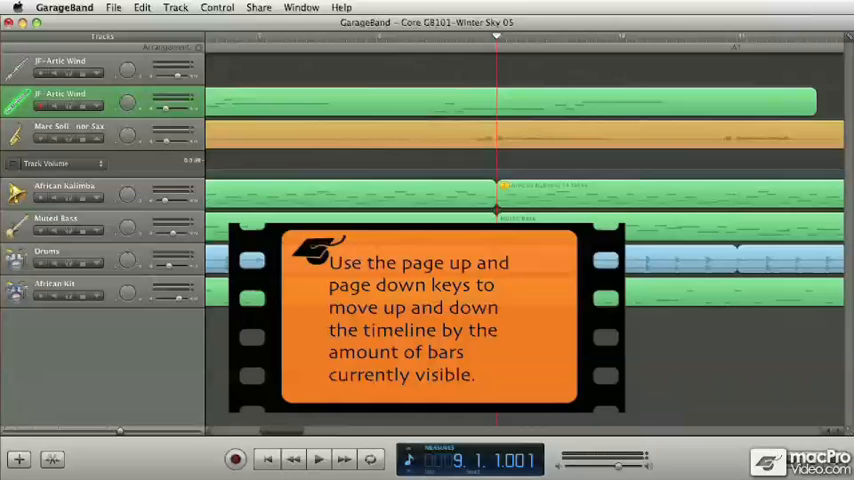
# Jump ahead a screenful of bars and move the playhead forward in the ruler
pyautogui.press('page_down')
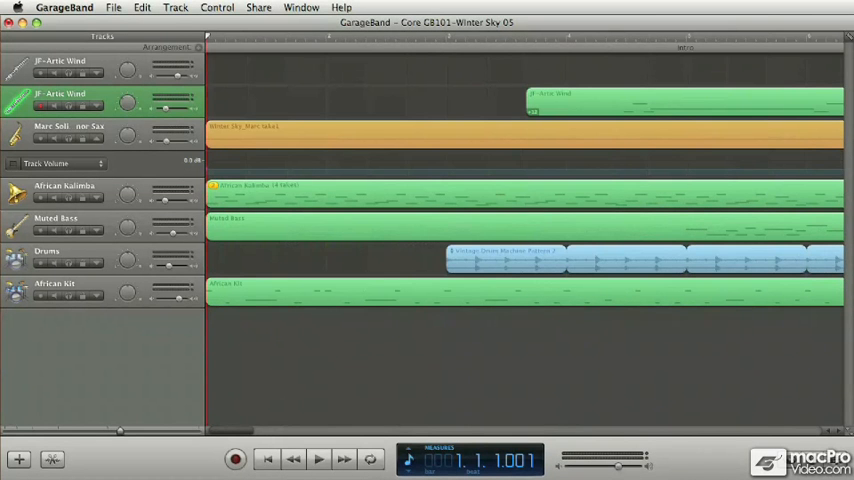
pyautogui.click(324, 48)
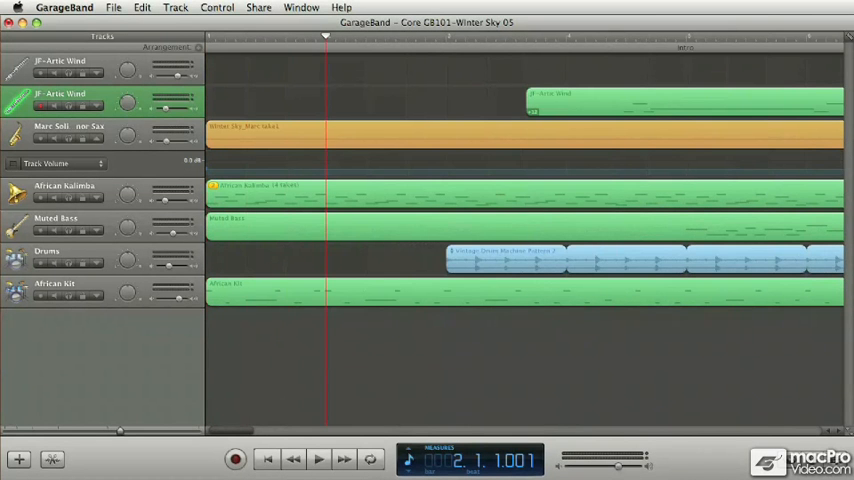
pyautogui.click(688, 48)
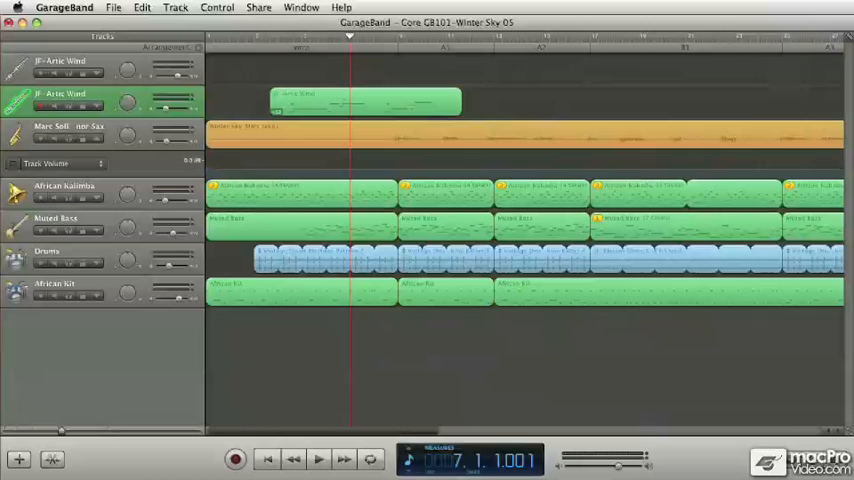
# Zoom the timeline out then back in until the whole arrangement fits in view
pyautogui.press('ctrl+Left')
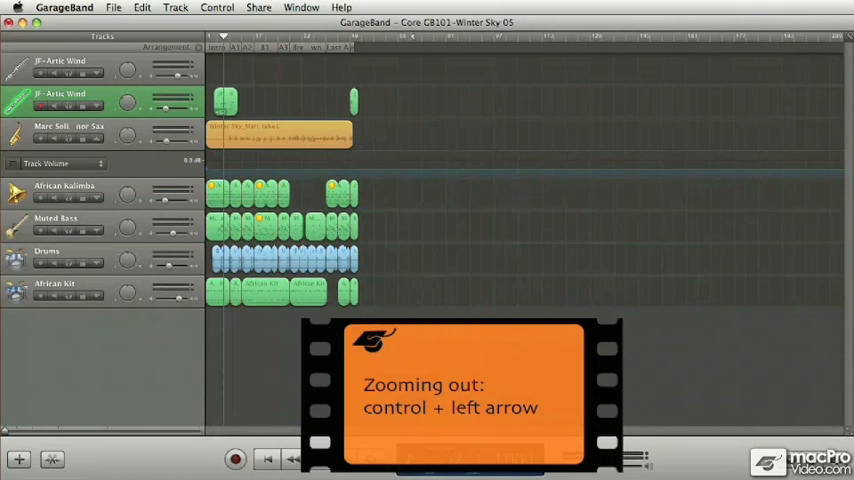
pyautogui.press('ctrl+left')
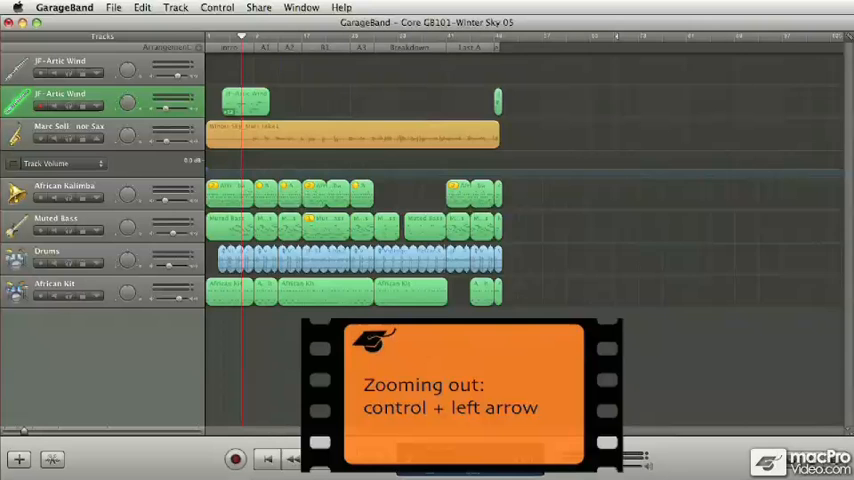
pyautogui.press('ctrl+left')
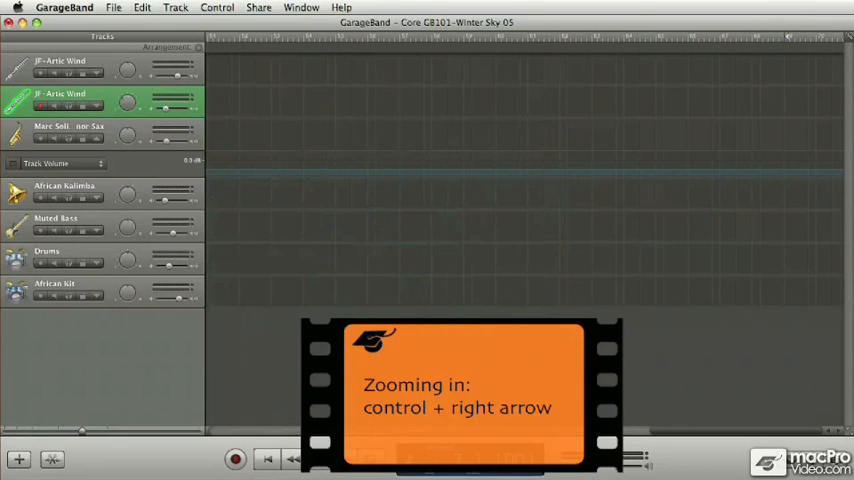
pyautogui.press('ctrl+right')
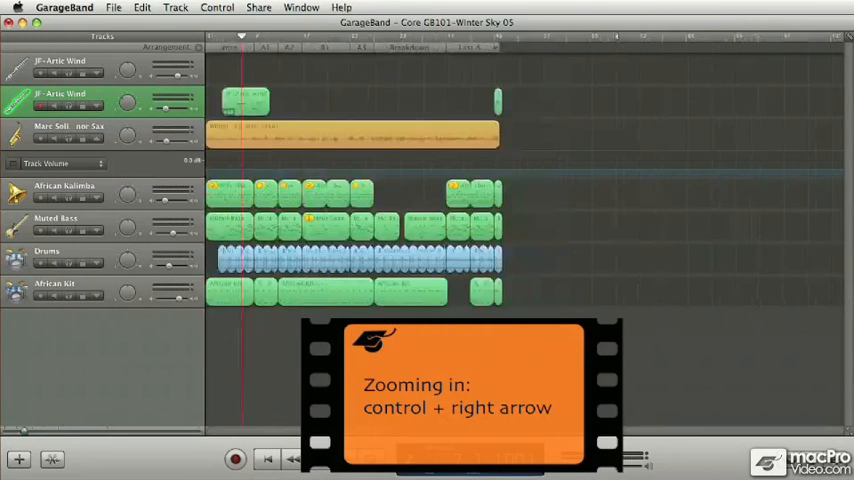
pyautogui.press('ctrl+right')
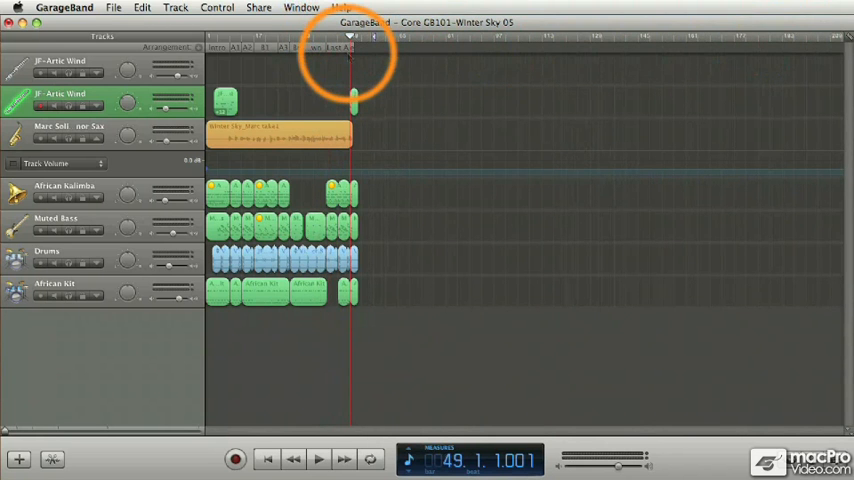
# Drag the purple end-of-song marker to just past the last region
pyautogui.click(318, 460)
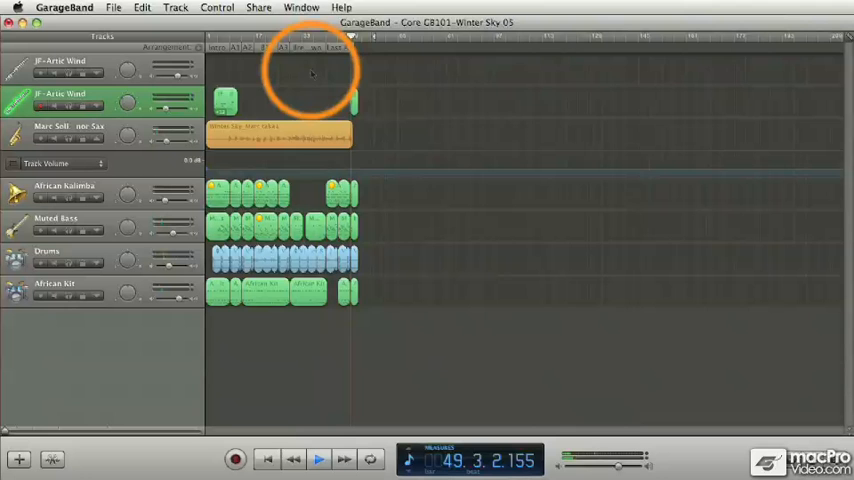
pyautogui.click(352, 40)
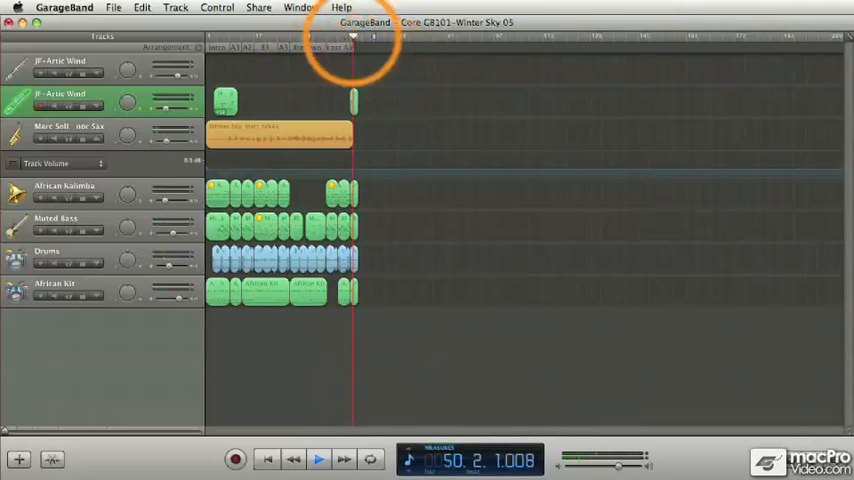